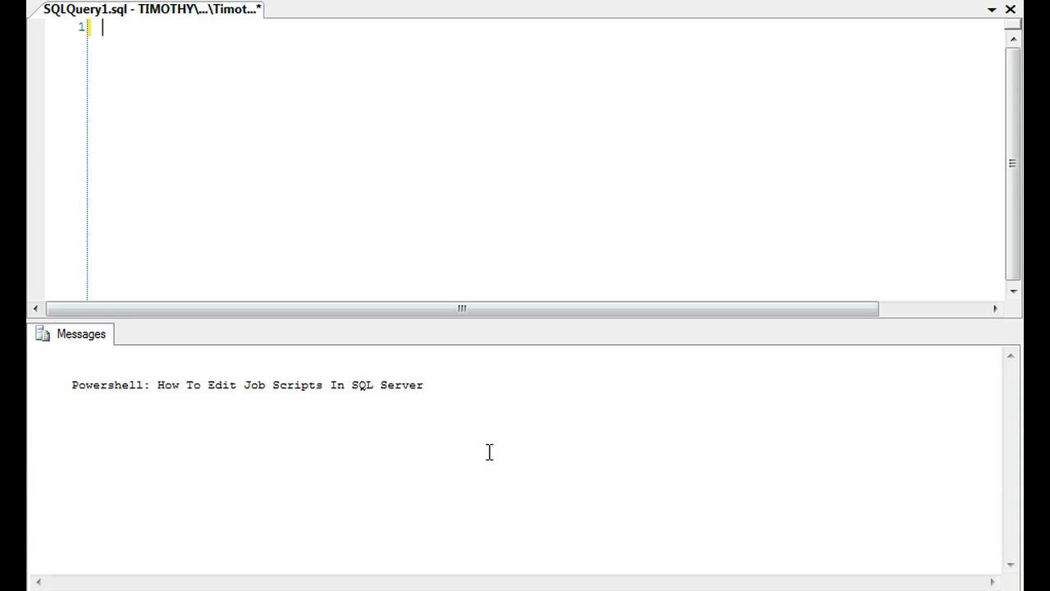
pyautogui.moveTo(460, 546)
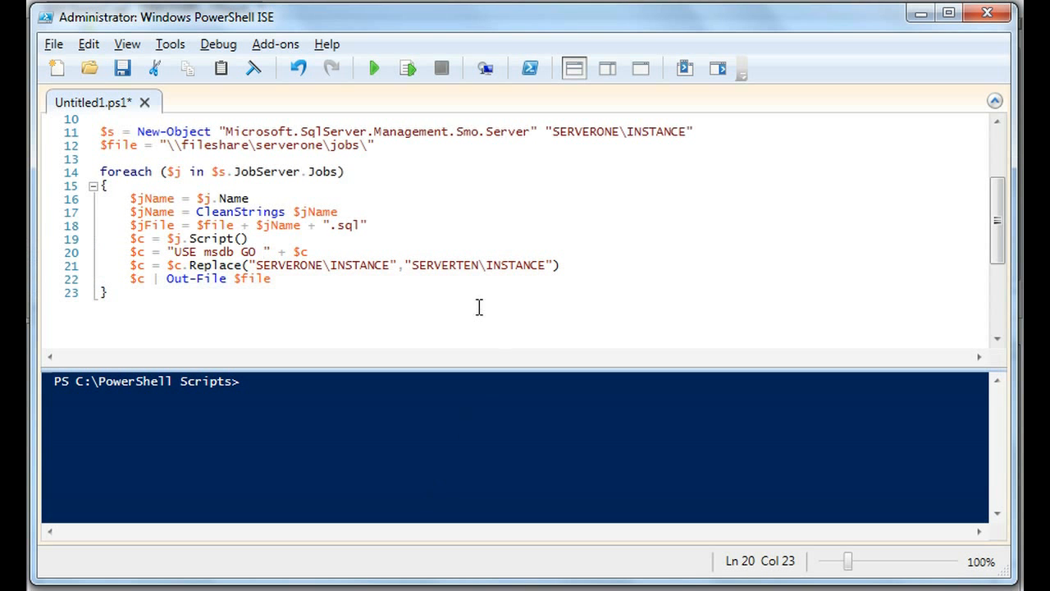
pyautogui.moveTo(459, 273)
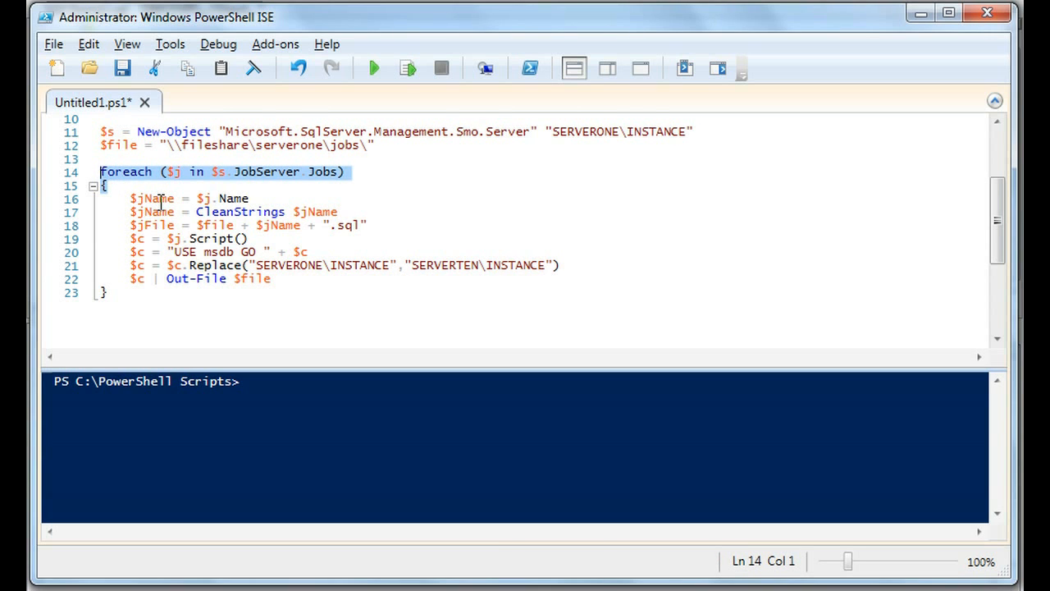
# Review the loop lines building the $jFile path, scripting each job and replacing SERVERONE\INSTANCE
pyautogui.click(400, 225)
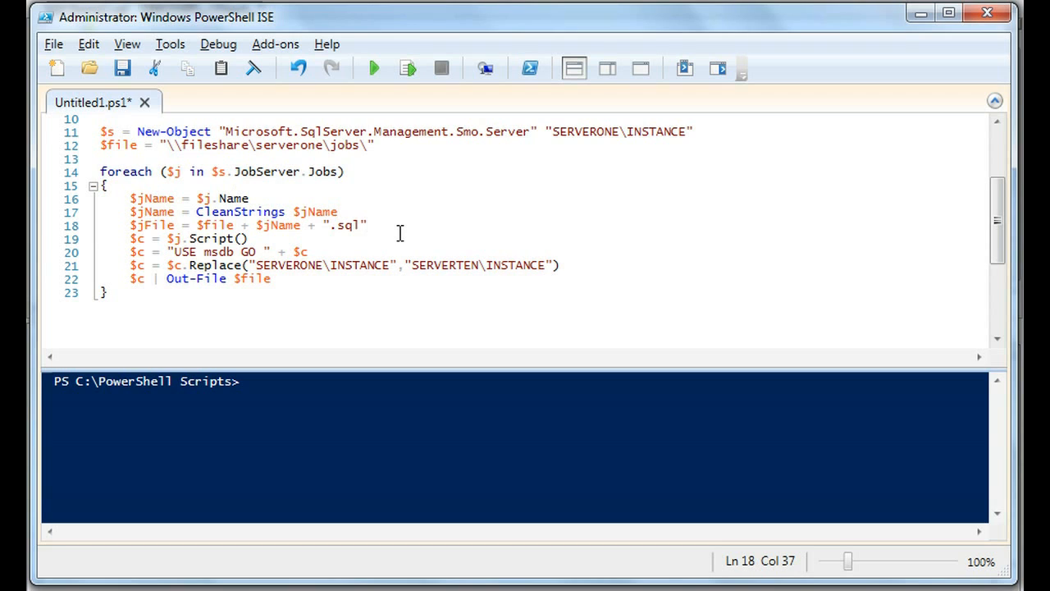
pyautogui.doubleClick(151, 199)
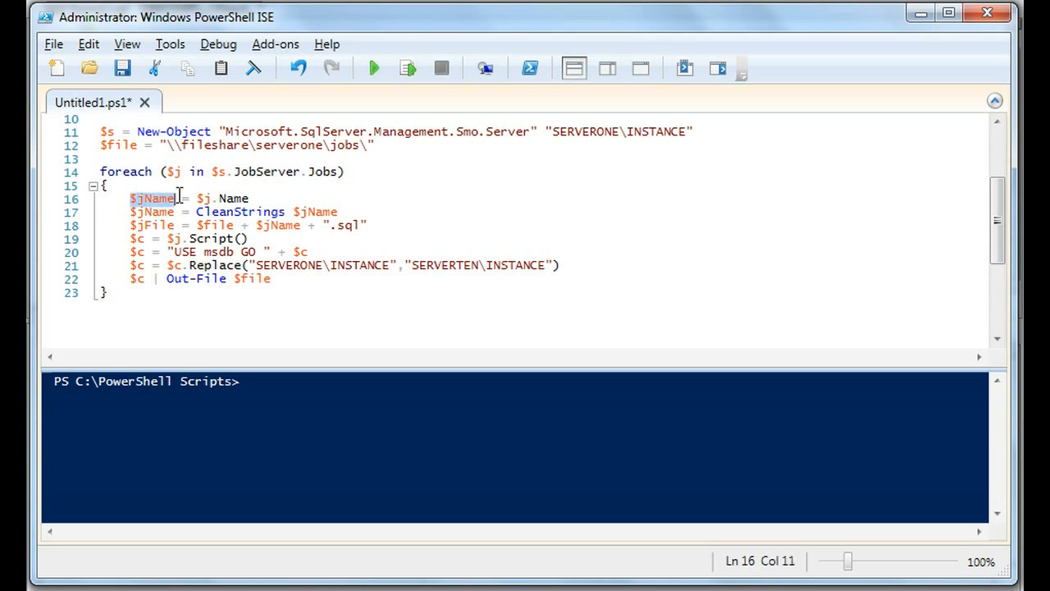
pyautogui.moveTo(132, 199); pyautogui.dragTo(249, 198)
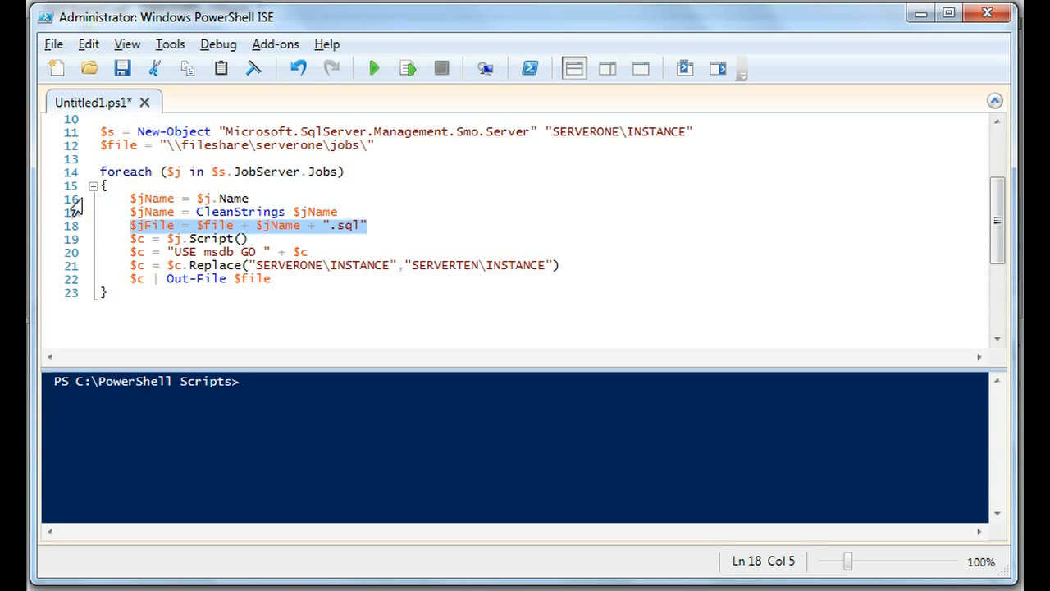
pyautogui.click(269, 240)
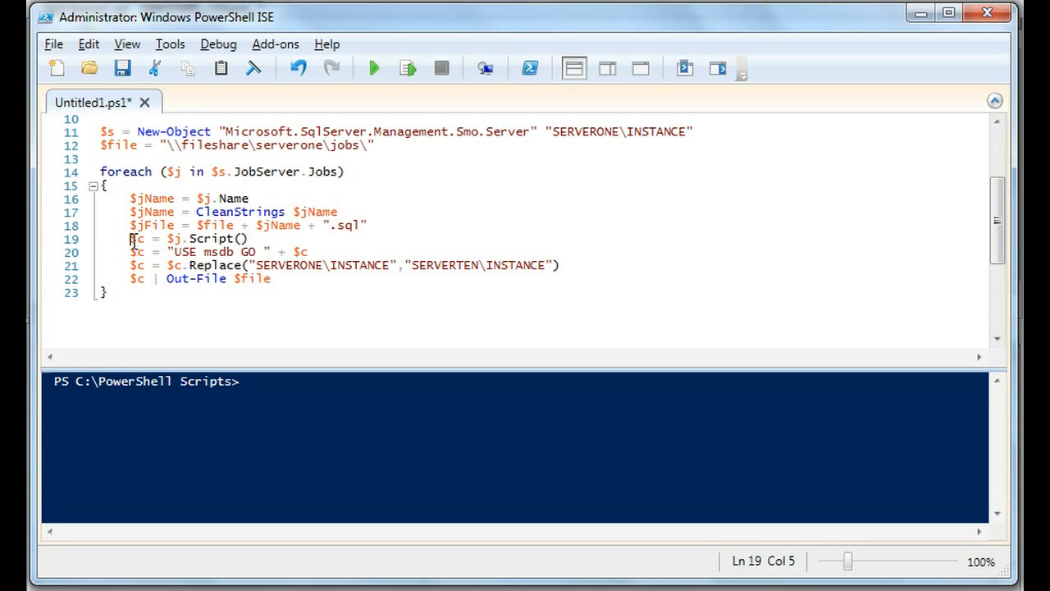
pyautogui.click(250, 238)
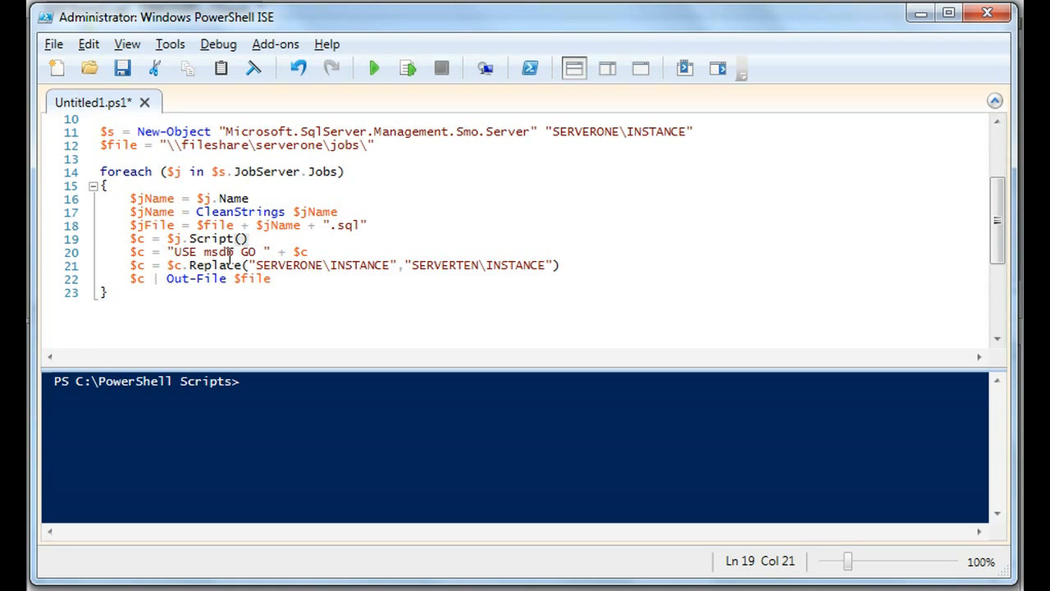
pyautogui.doubleClick(248, 253)
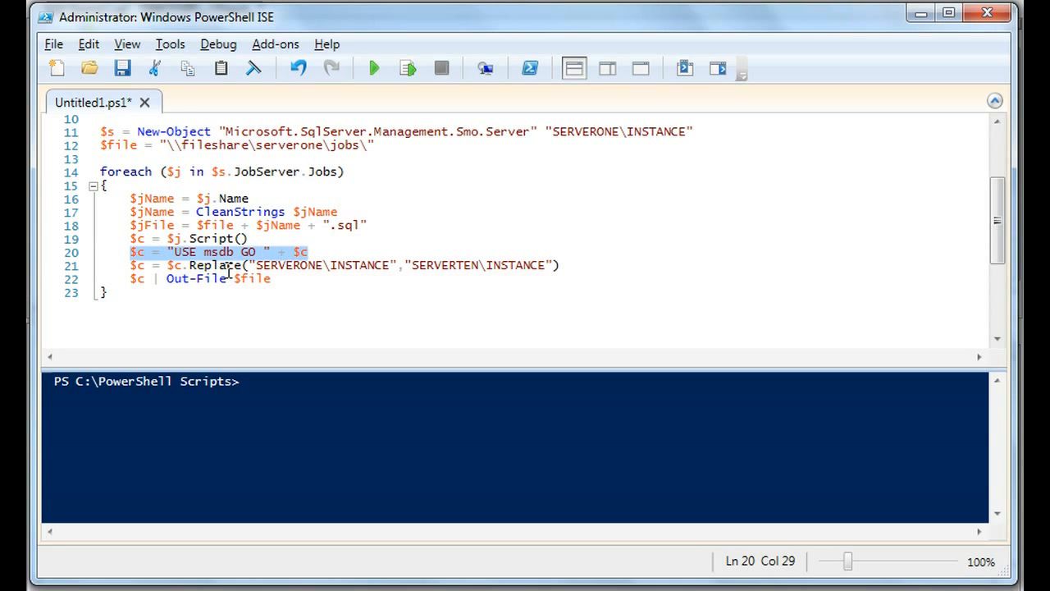
pyautogui.doubleClick(321, 266)
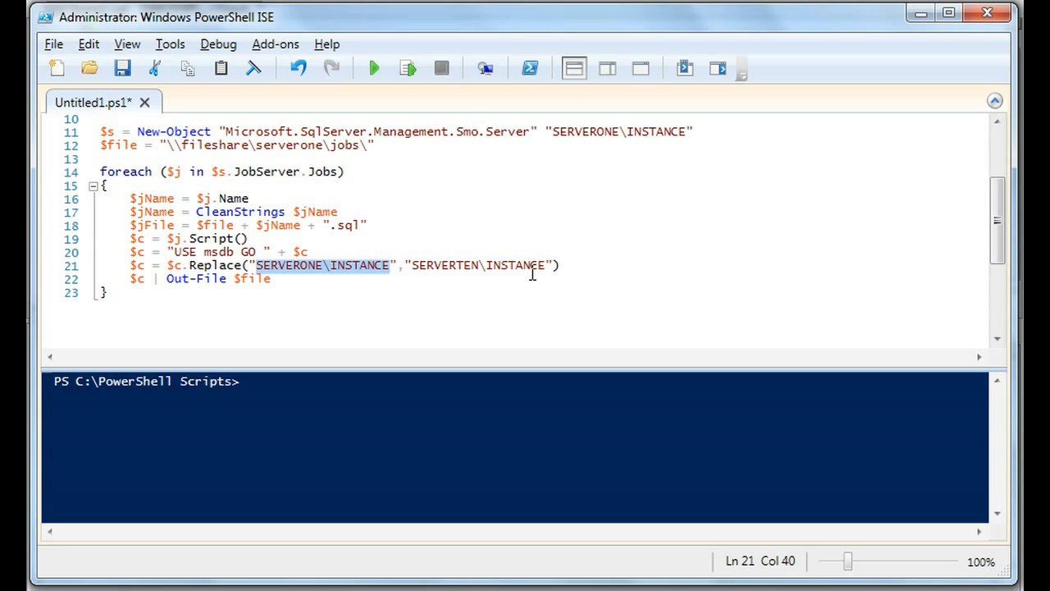
pyautogui.click(251, 238)
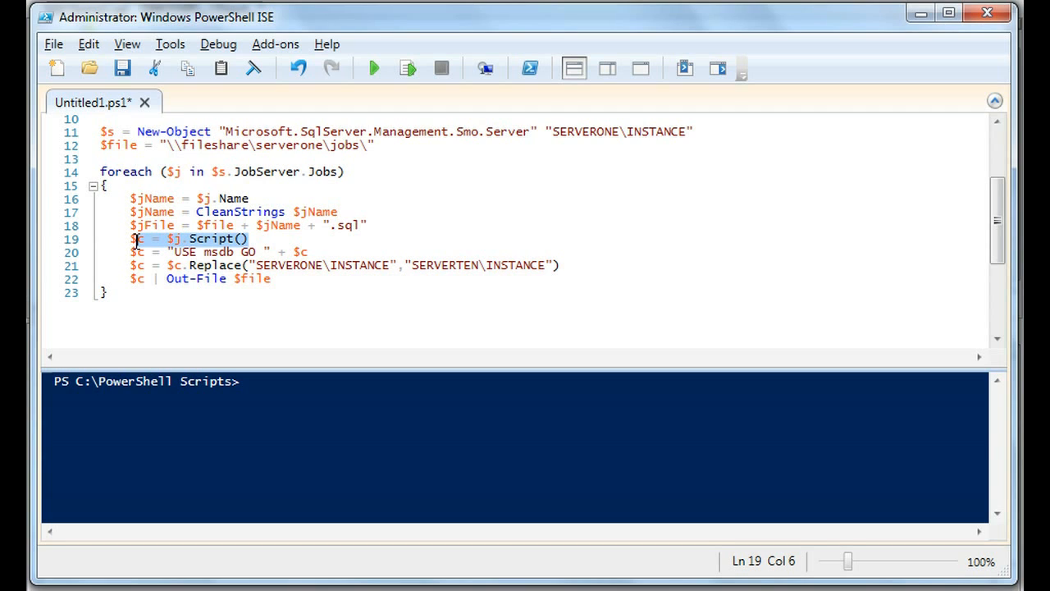
pyautogui.moveTo(191, 265)
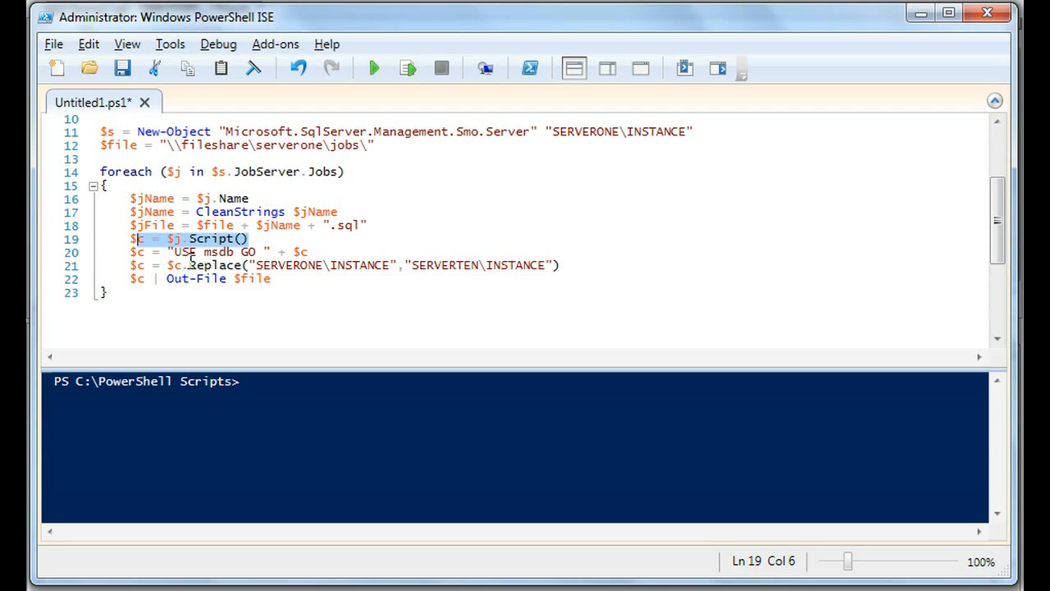
pyautogui.click(230, 253)
pyautogui.write('$c =')
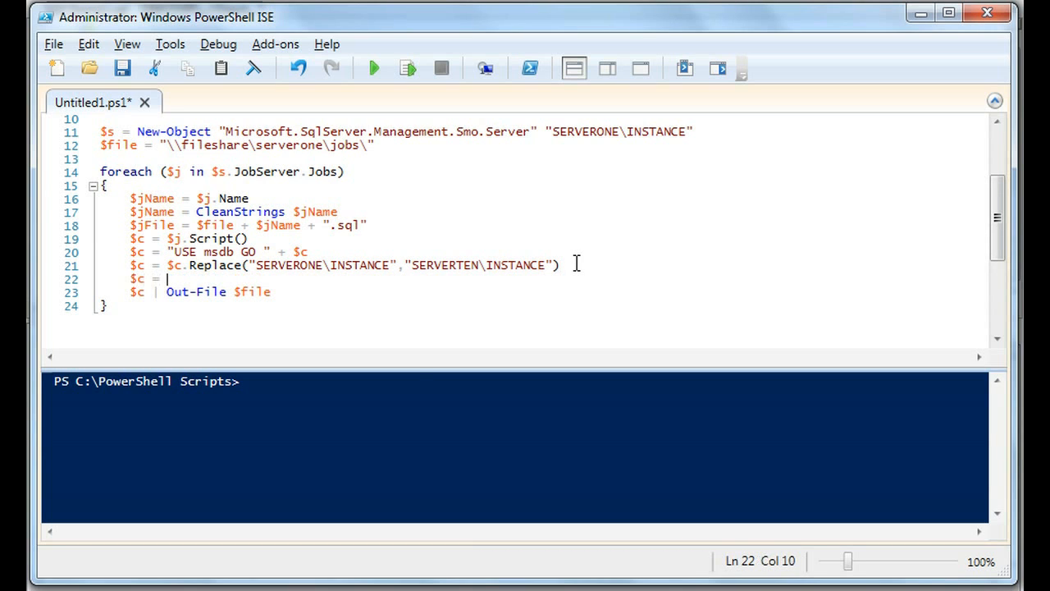
pyautogui.write('.')
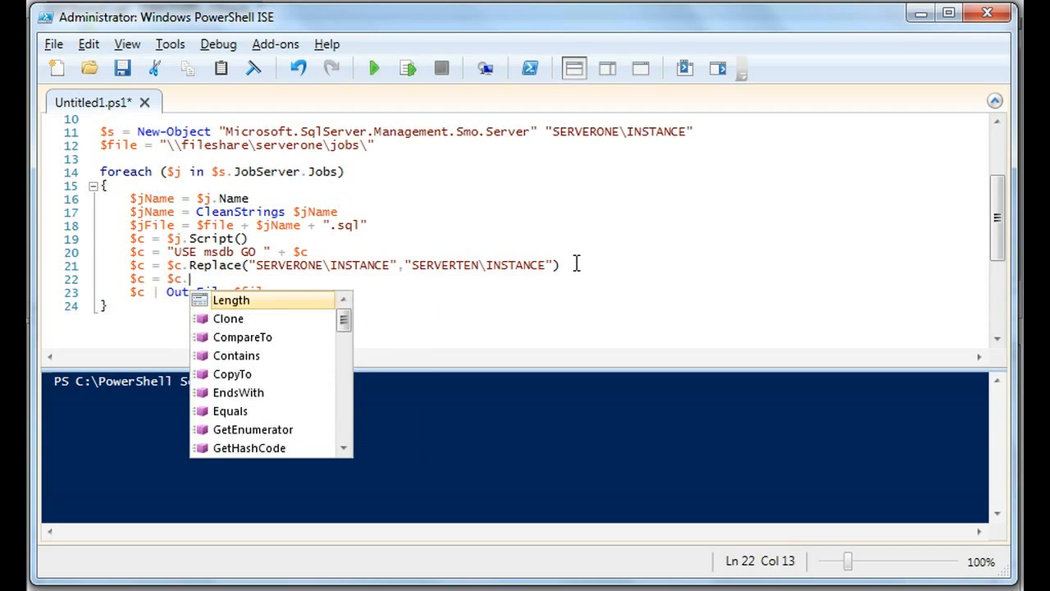
pyautogui.write('Replace("')
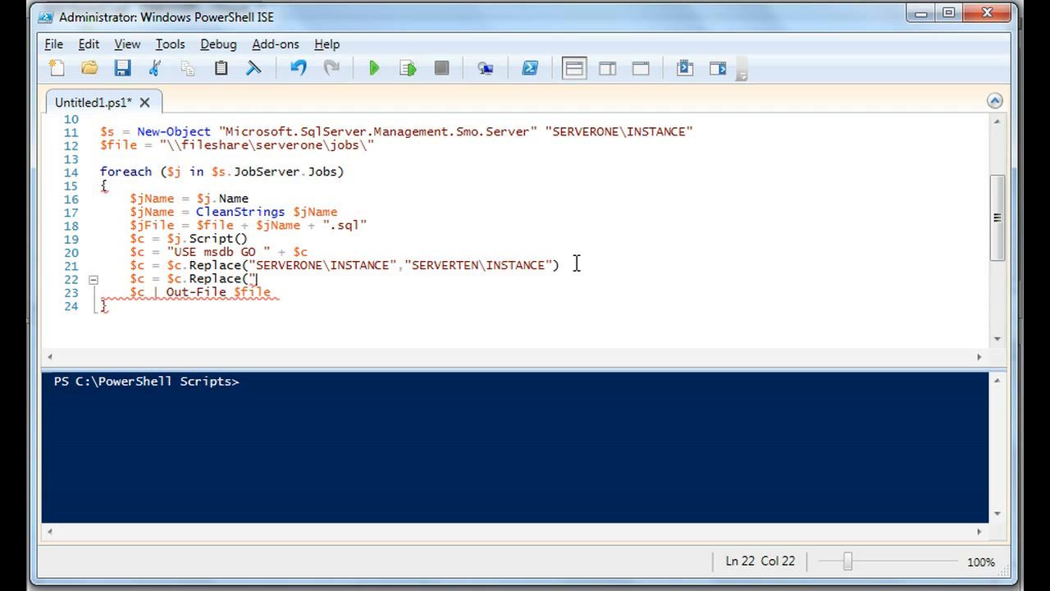
pyautogui.write('@enabled=')
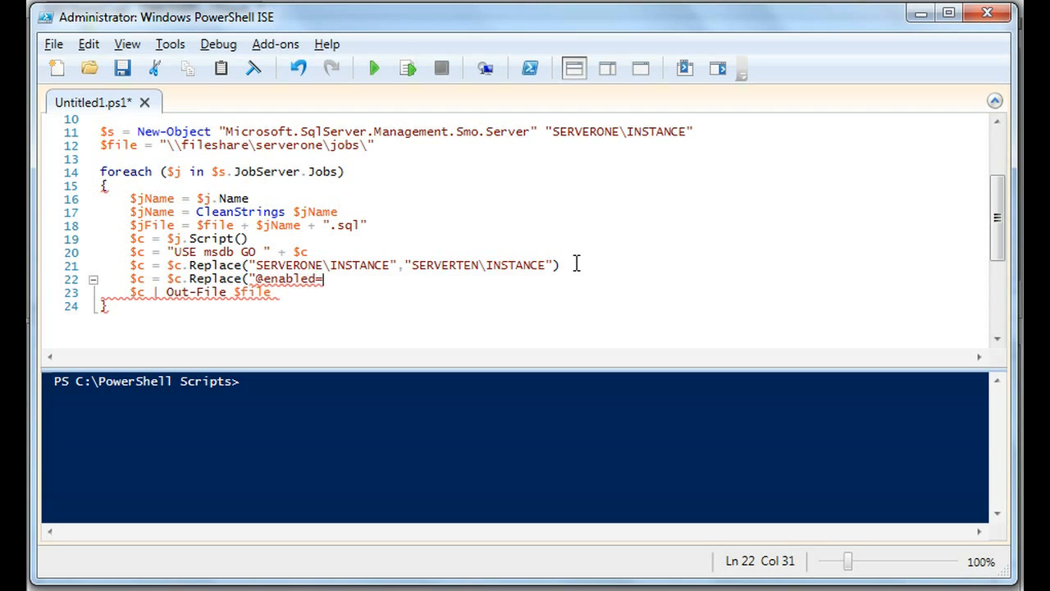
pyautogui.write('1,')
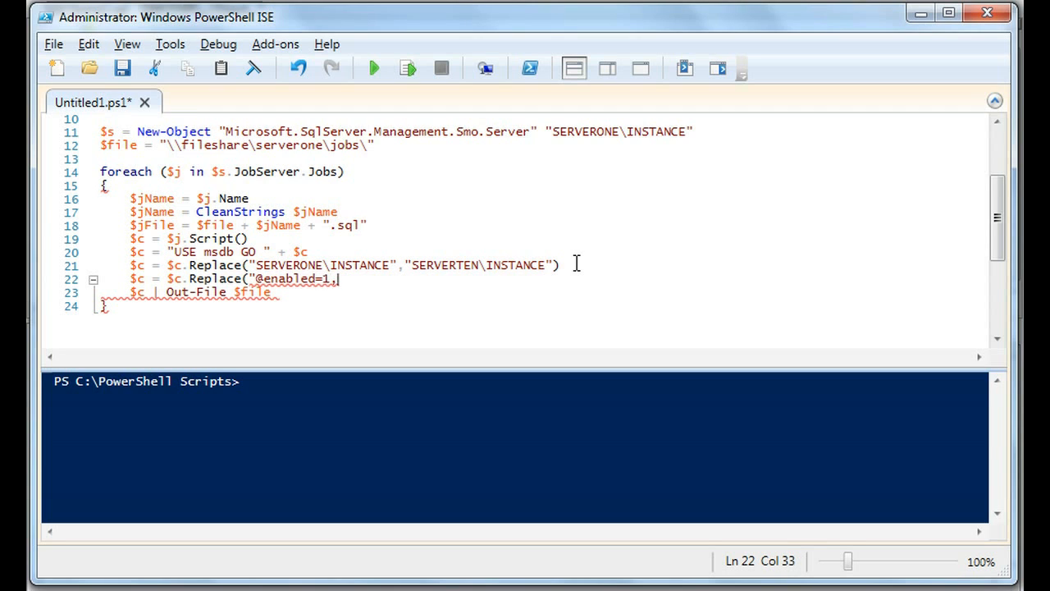
pyautogui.write('","@enabled=0,')
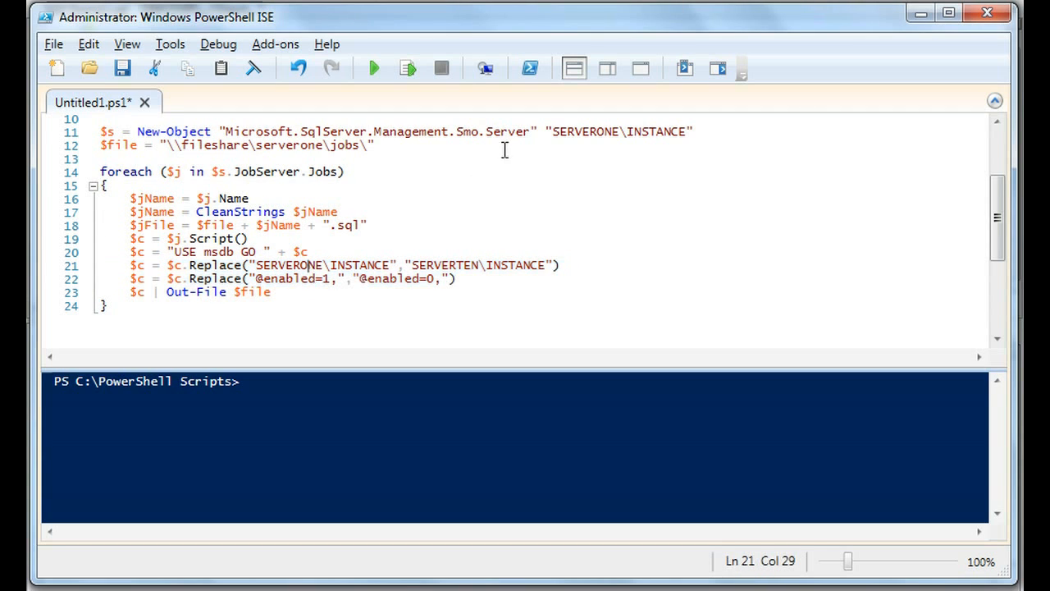
# Point out INSTANCE in the new server name and add blank lines below the loop's closing brace
pyautogui.moveTo(548, 131); pyautogui.dragTo(692, 132)
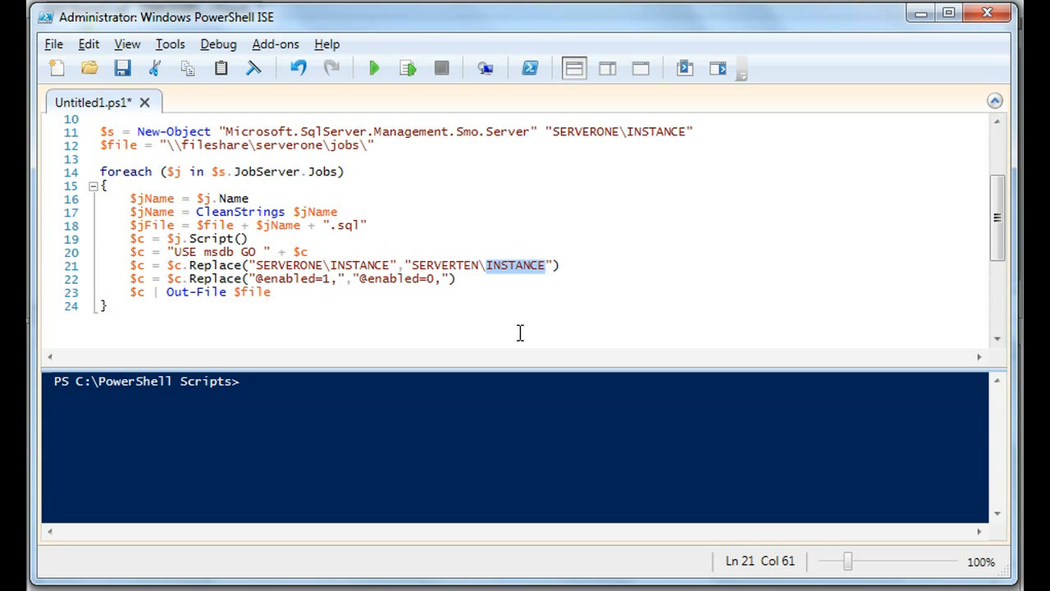
pyautogui.click(545, 265)
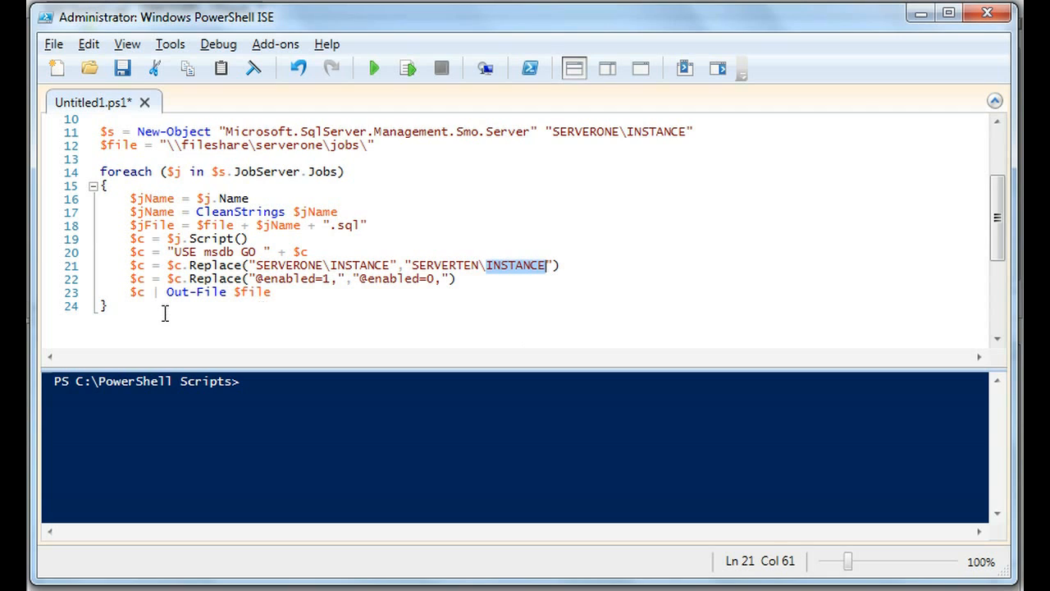
pyautogui.press('Enter')
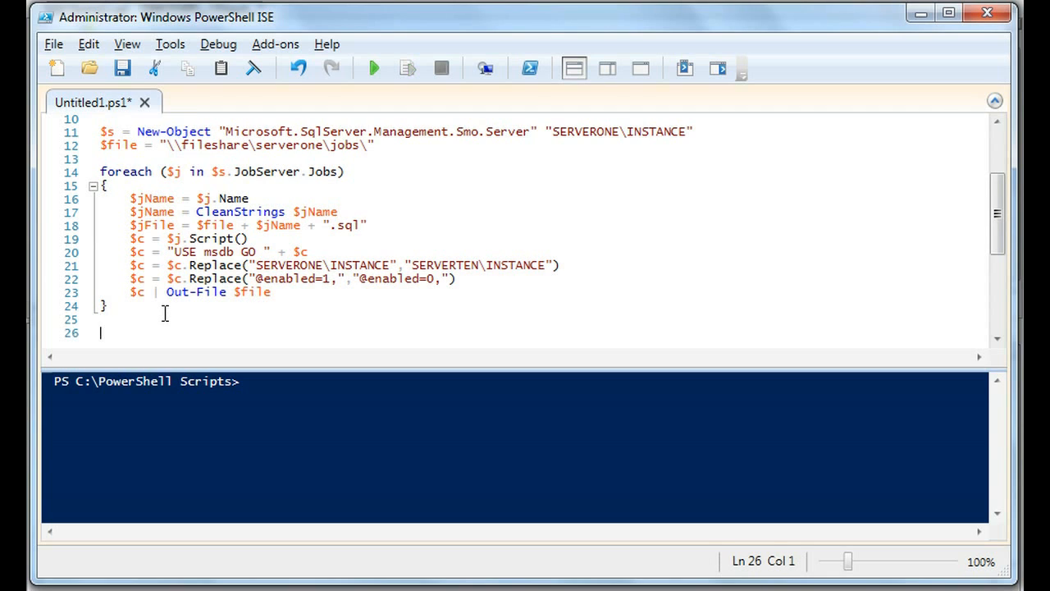